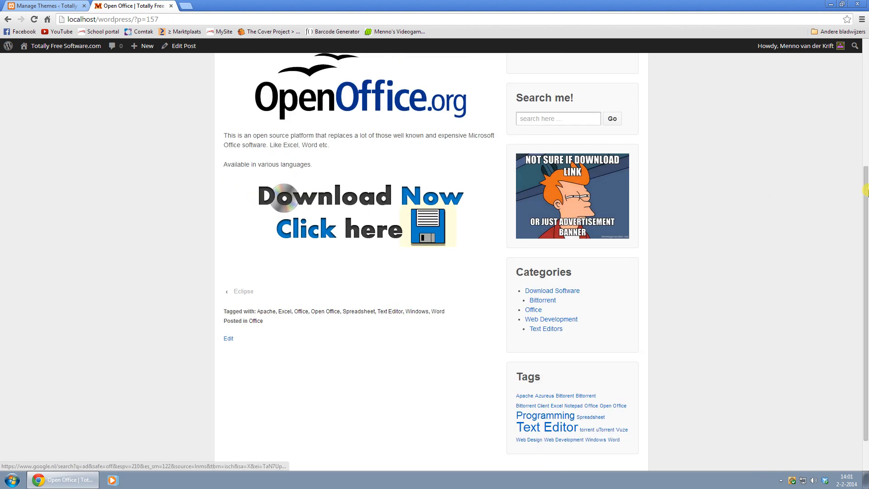
- Switch to the Manage Themes tab showing the Responsive 1.9.4.8 theme details
left_click(44, 6)
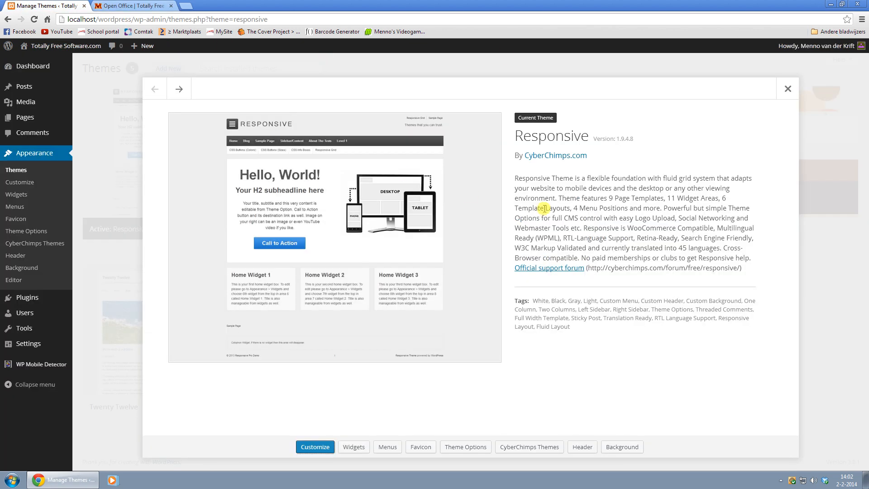
mouse_move(622, 146)
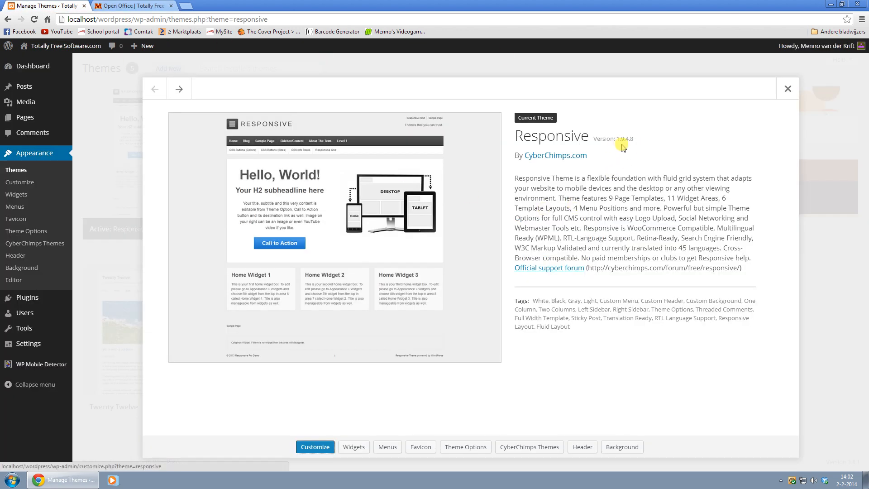
mouse_move(788, 104)
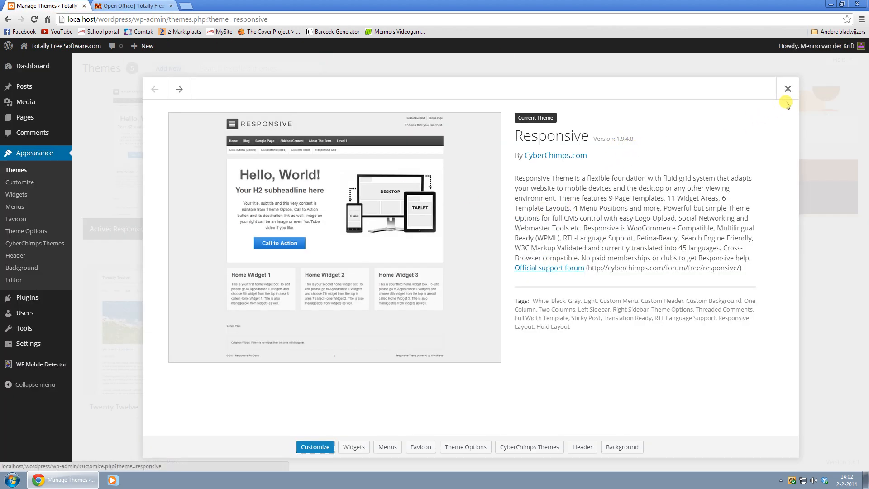
- Close the Responsive theme details overlay to view all installed themes
left_click(788, 89)
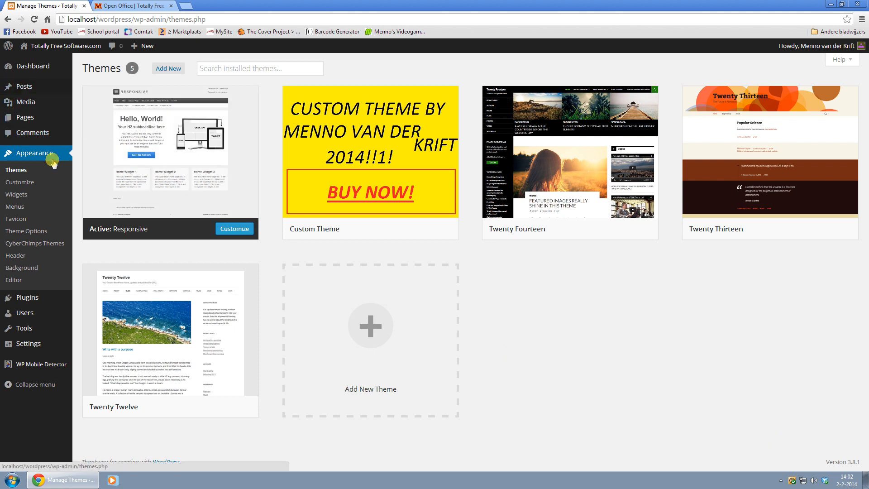
mouse_move(40, 155)
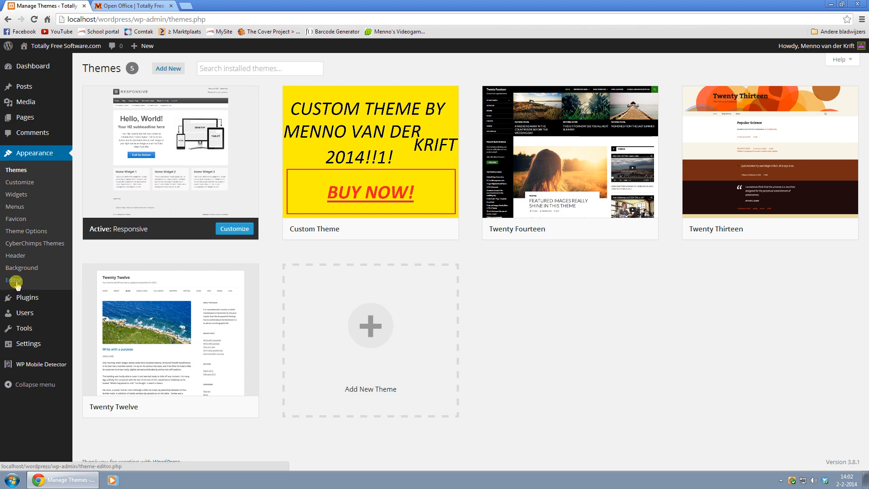
- Open the Responsive theme's footer.php in the editor and scroll to the powered-by credit links
left_click(13, 279)
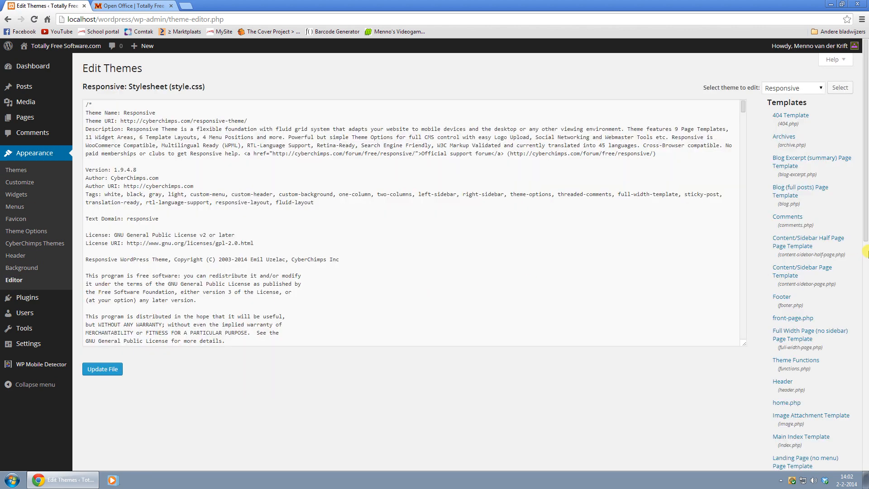
left_click(780, 297)
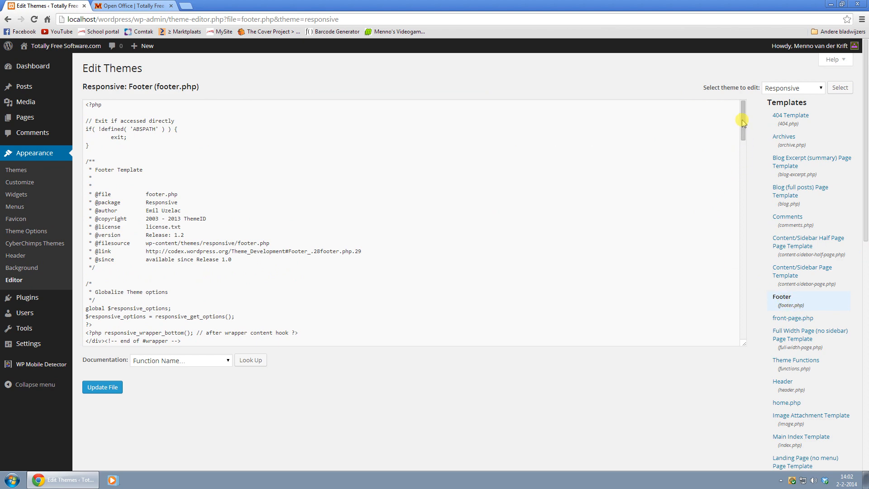
scroll("down", 3)
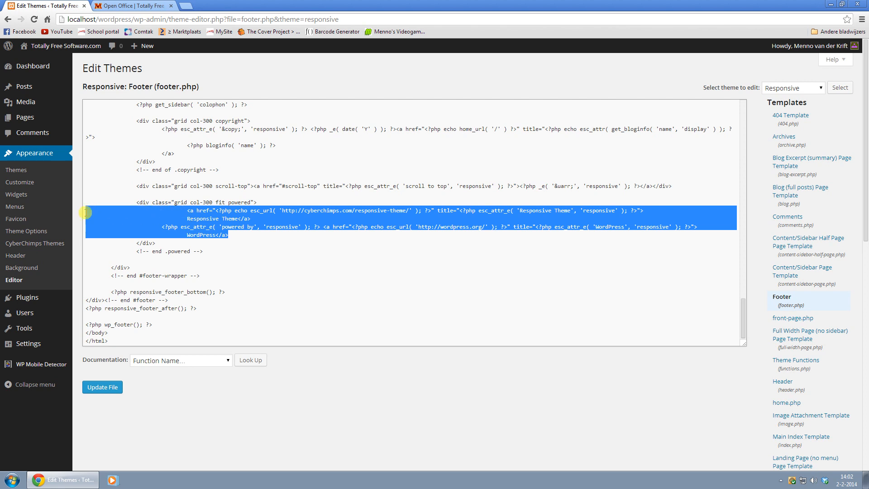
- Delete the powered-by credit code, save footer.php, and check the site footer
key("Delete")
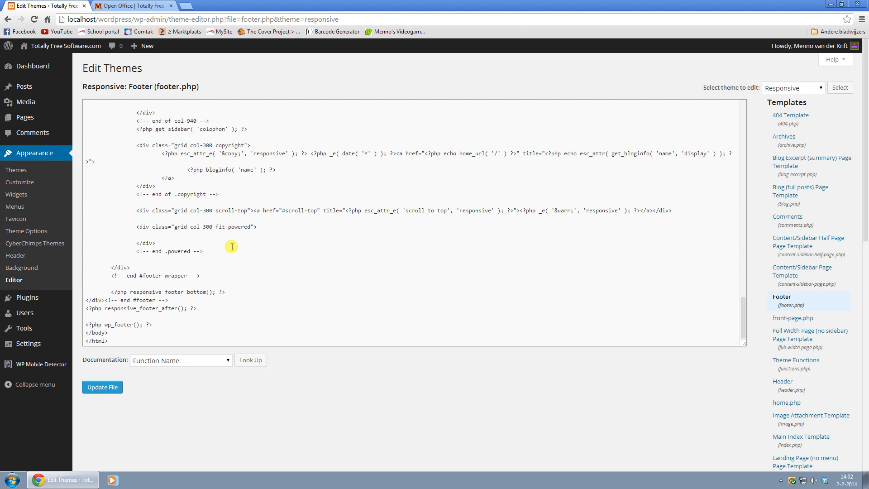
left_click(101, 387)
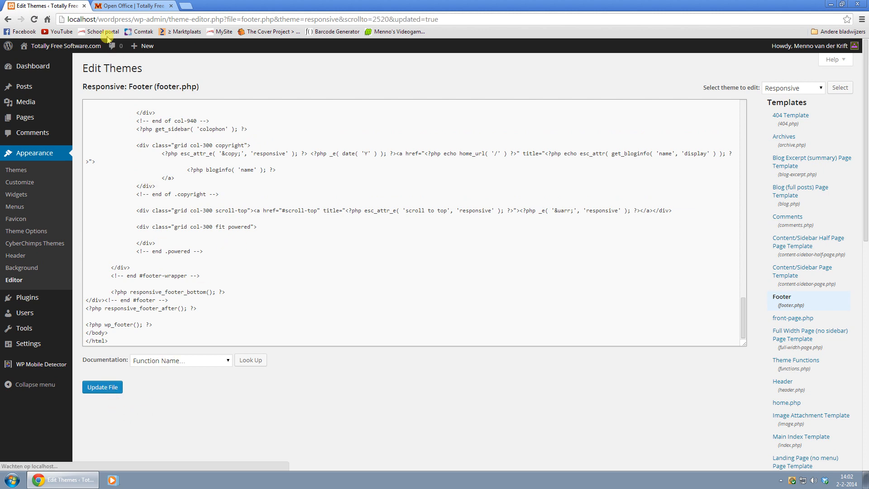
left_click(133, 6)
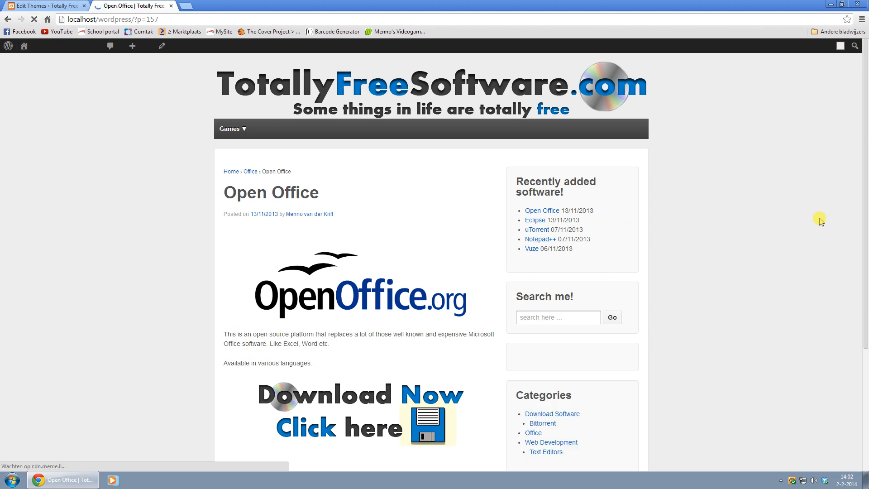
scroll("down", 3)
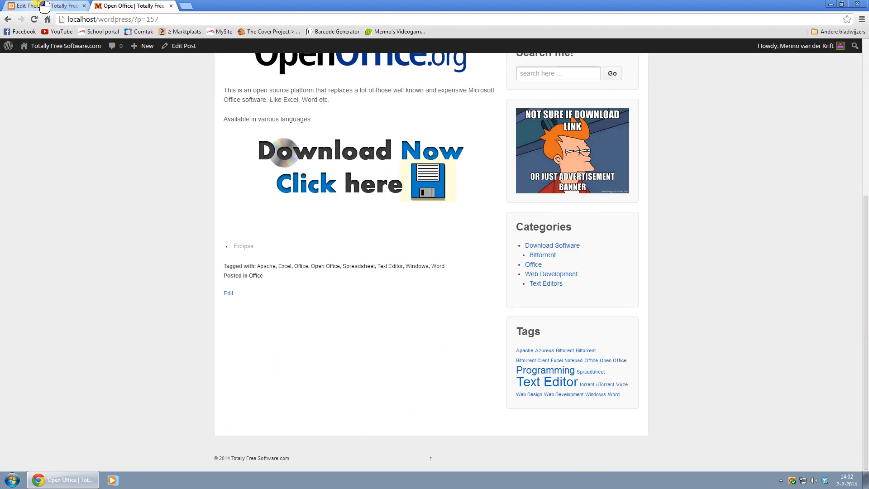
- Add 'Something else!' to the footer's powered div, save, and preview it on the site
left_click(25, 5)
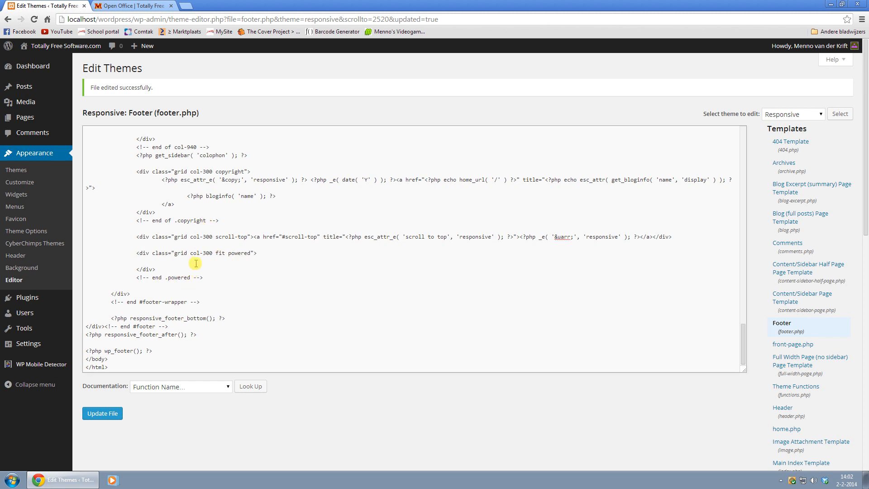
type("Something else")
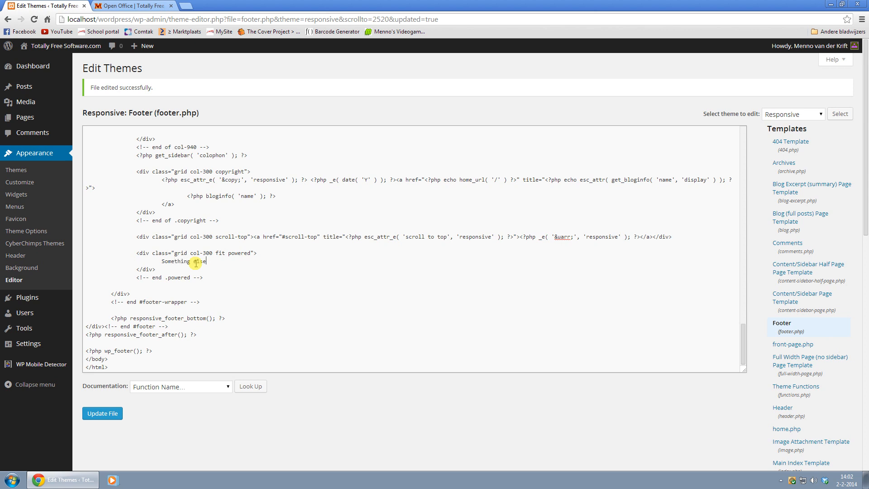
left_click(102, 413)
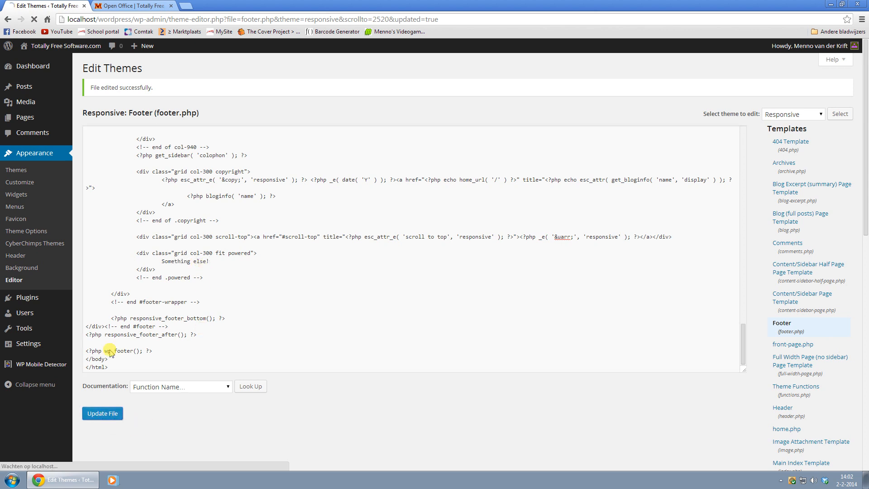
left_click(134, 5)
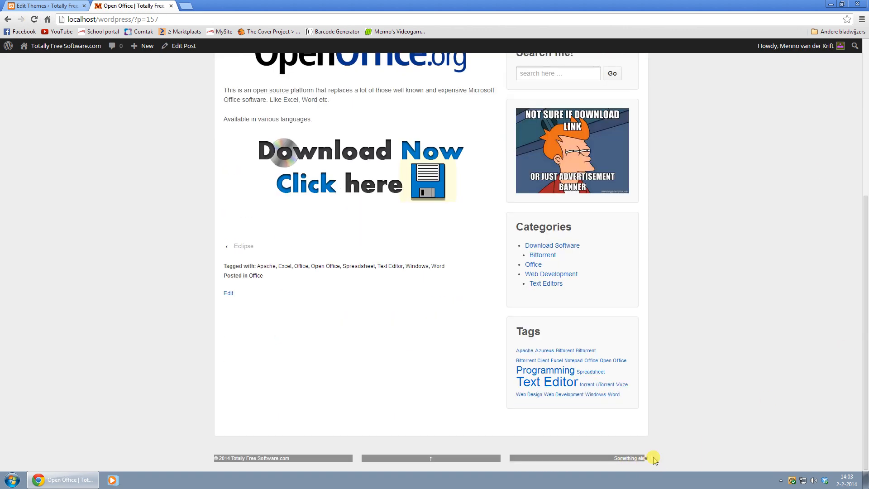
left_click(44, 6)
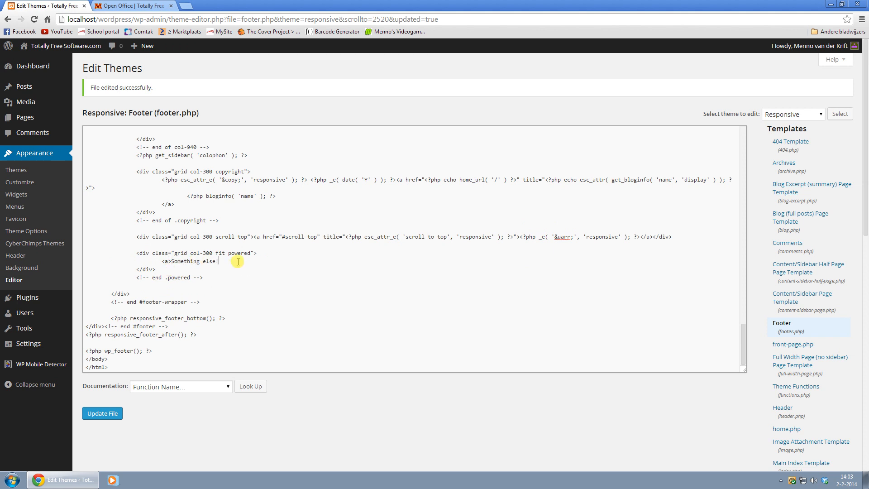
type("</a>")
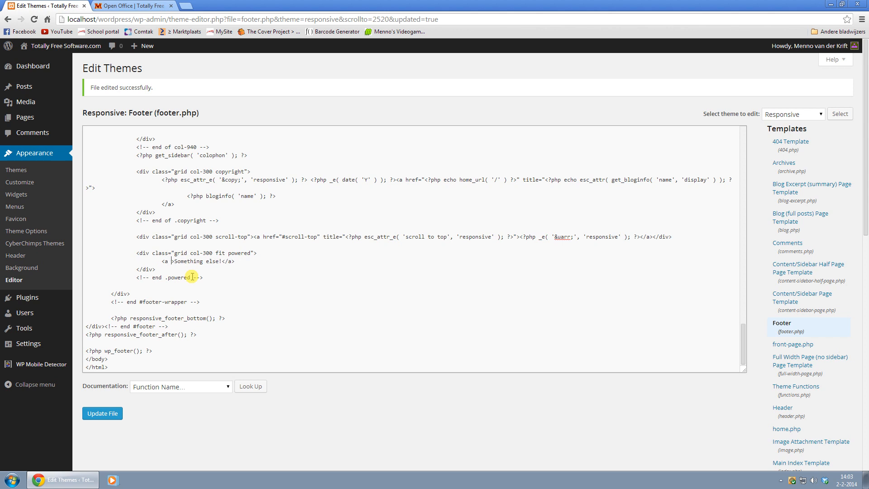
type("href=\"")
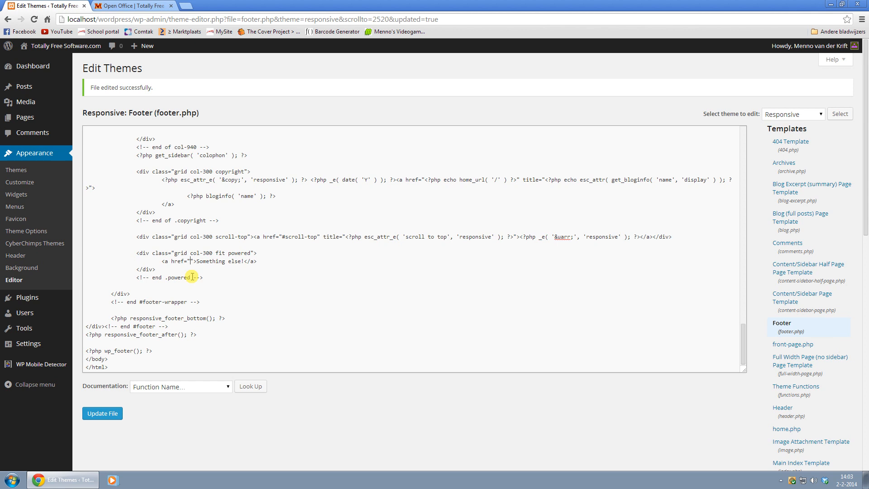
type("http")
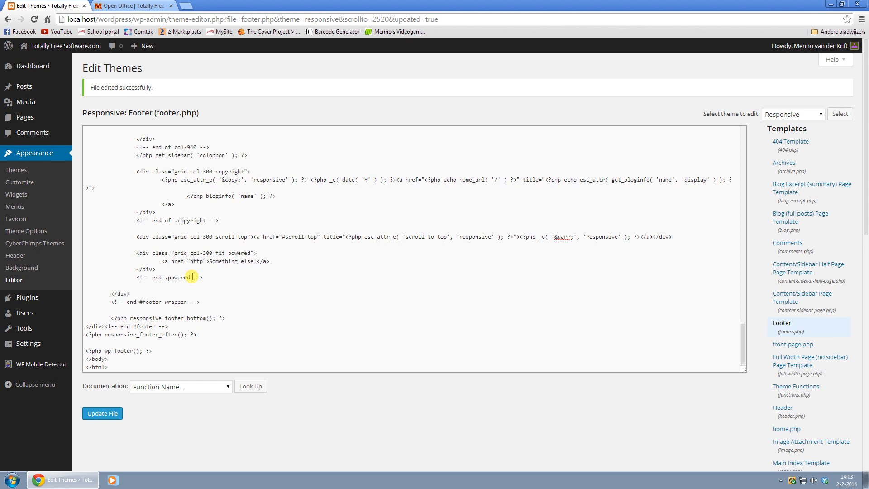
type("://")
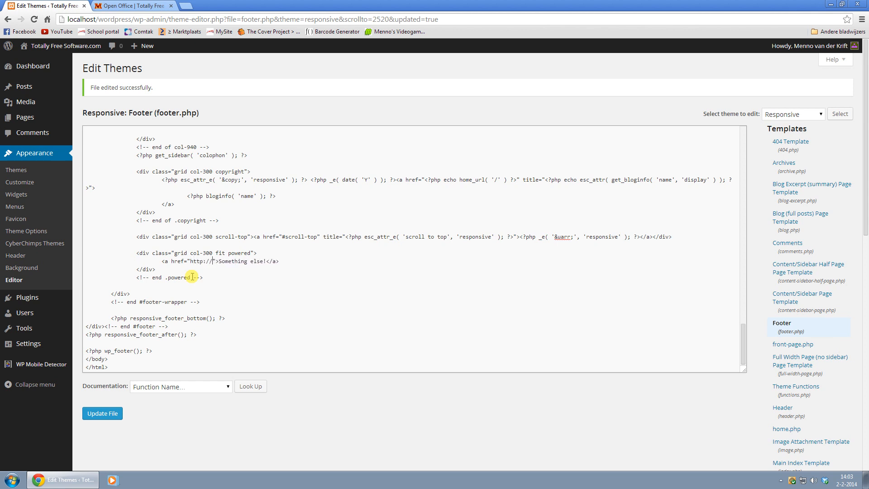
type("www.google.com")
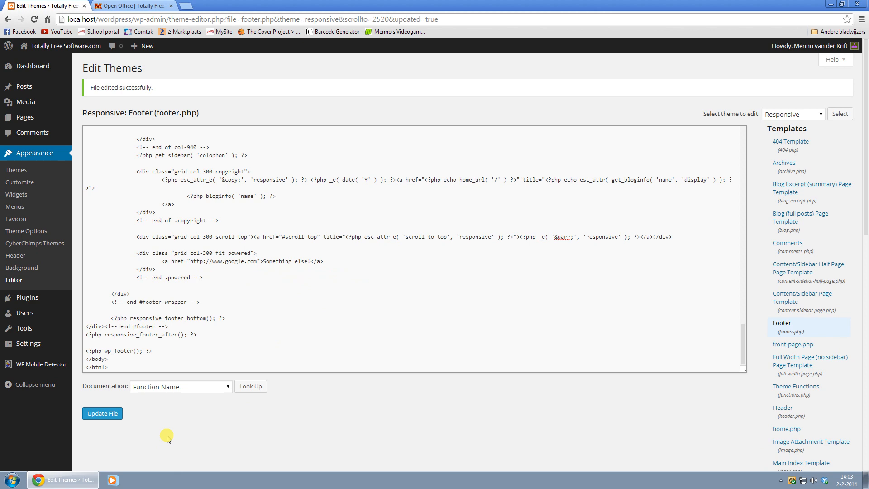
left_click(133, 6)
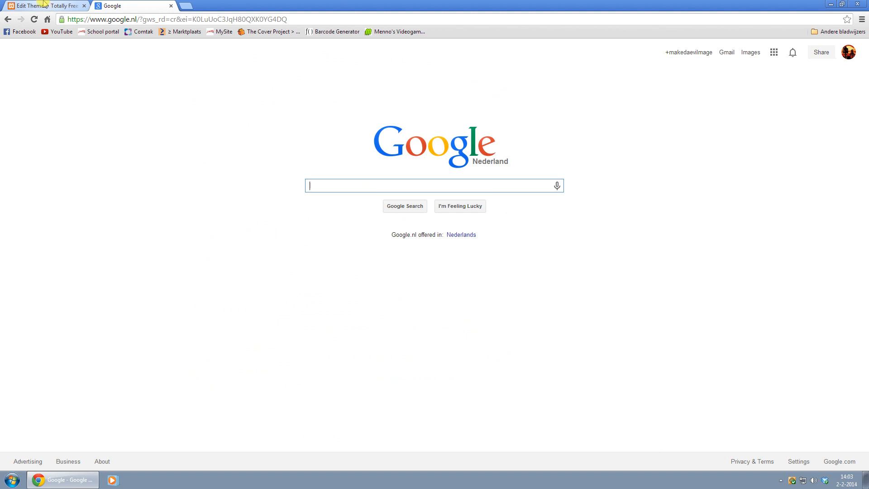
- Add target="_blank" to the Google footer link in footer.php
left_click(47, 5)
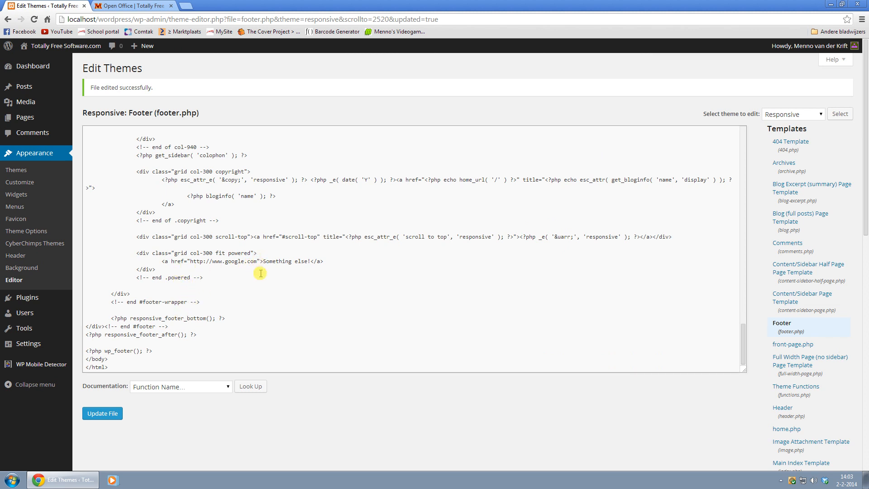
type("target=\"")
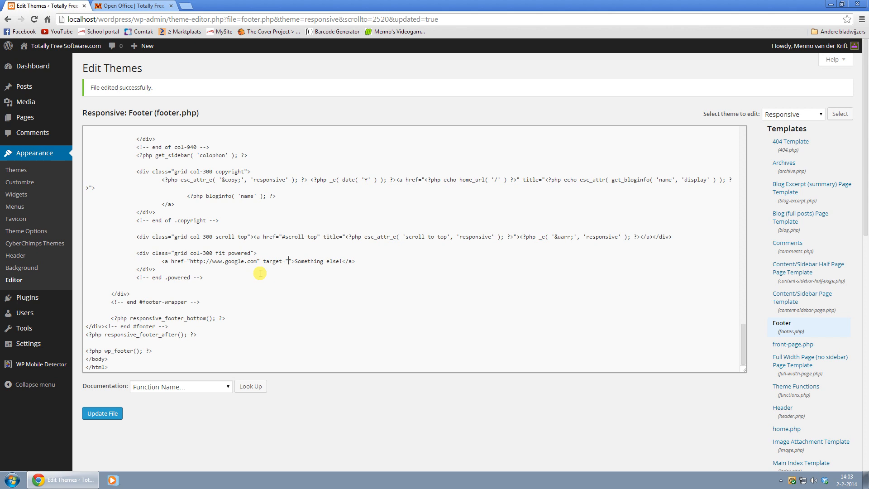
type("_blank")
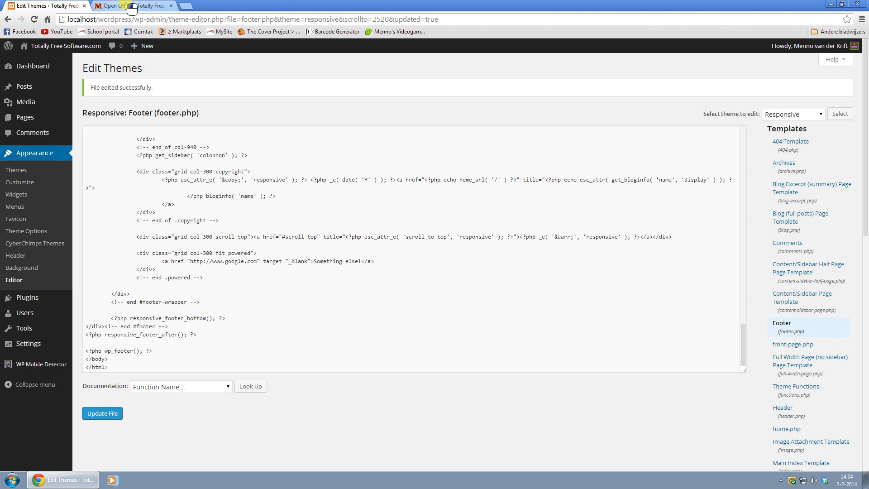
left_click(133, 5)
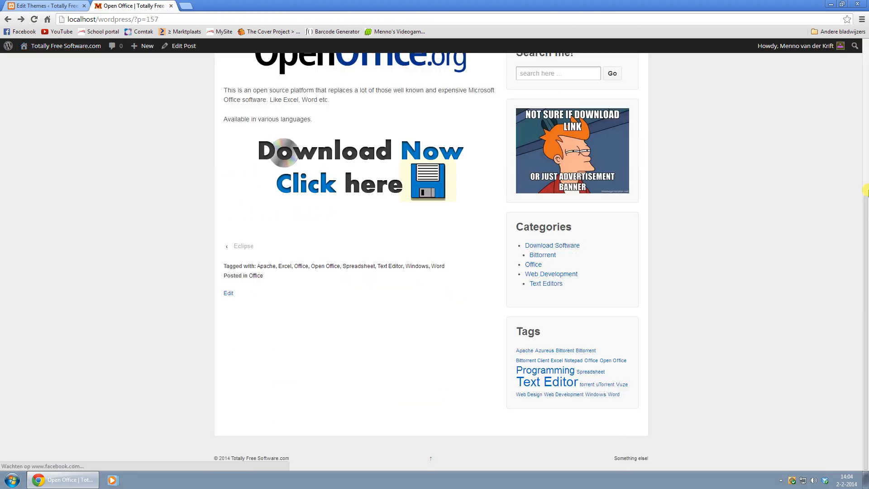
mouse_move(767, 363)
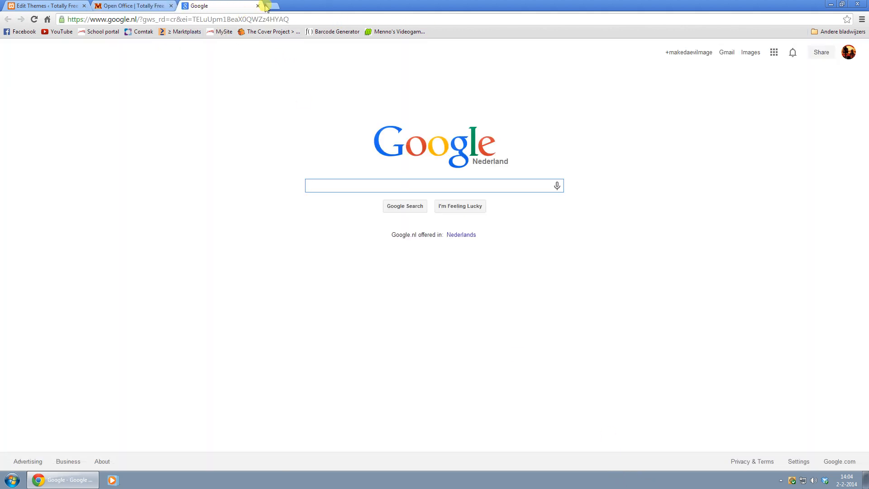
left_click(257, 6)
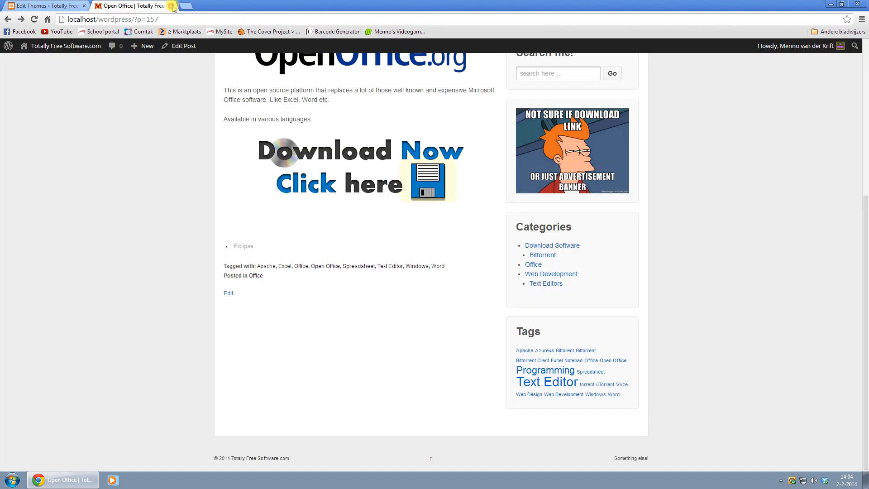
left_click(44, 5)
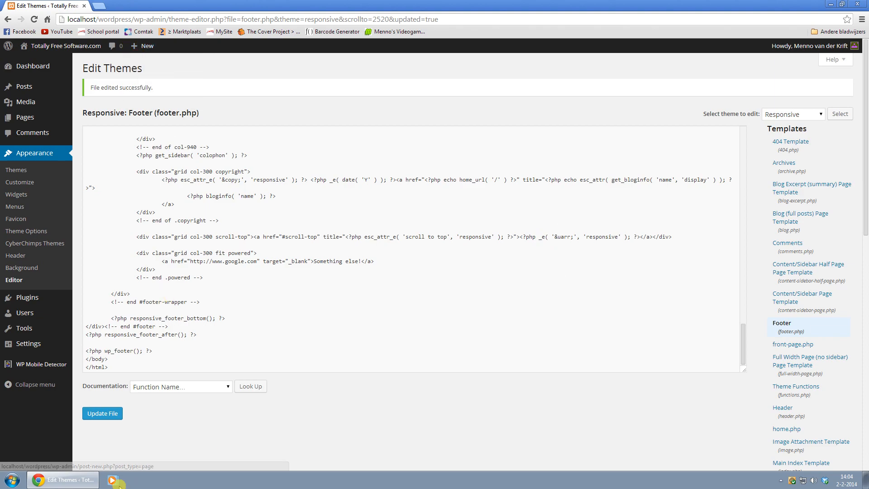